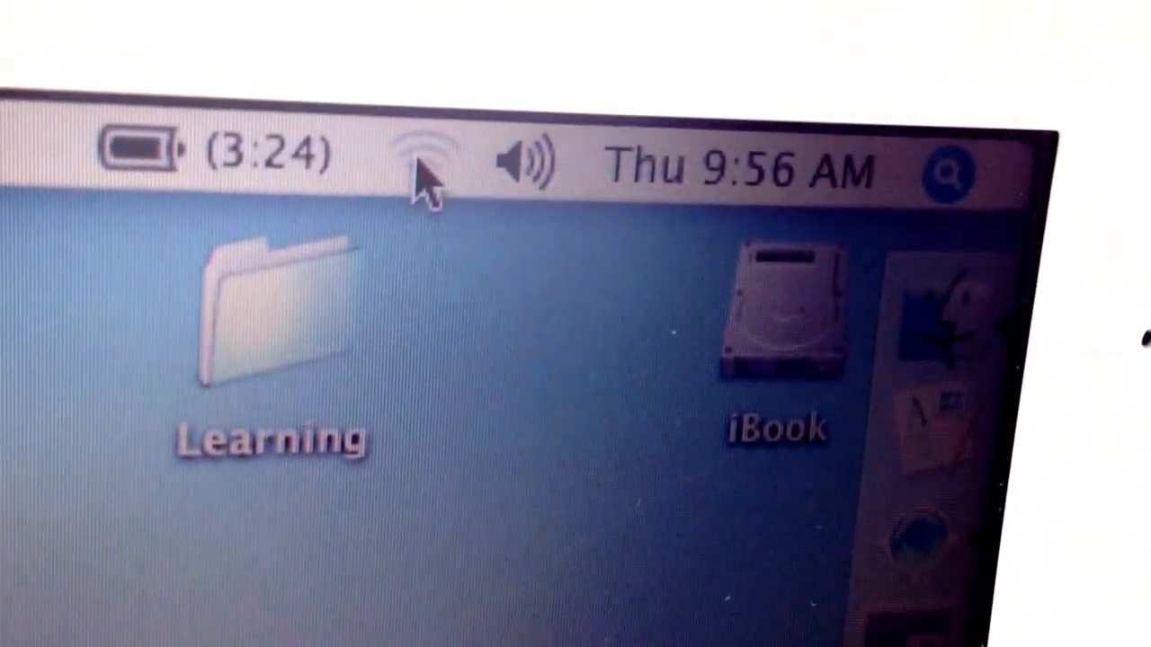
# - Recheck the AirPort network list until attwifi appears alongside ATT6359, then join attwifi
pyautogui.click(423, 162)
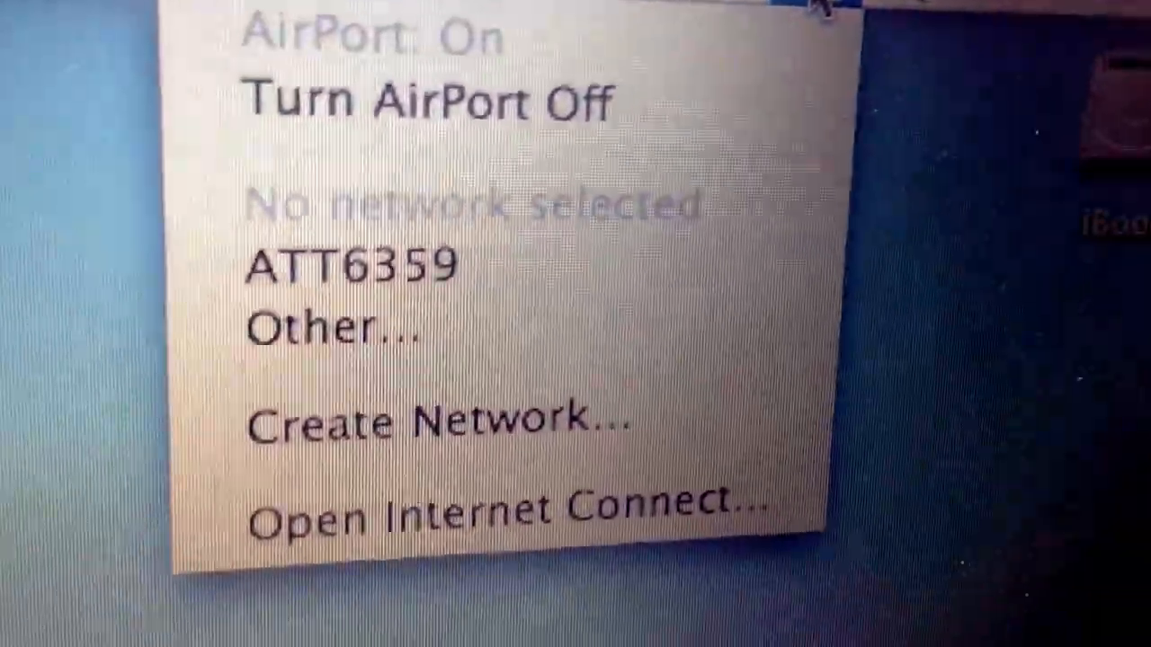
pyautogui.click(728, 63)
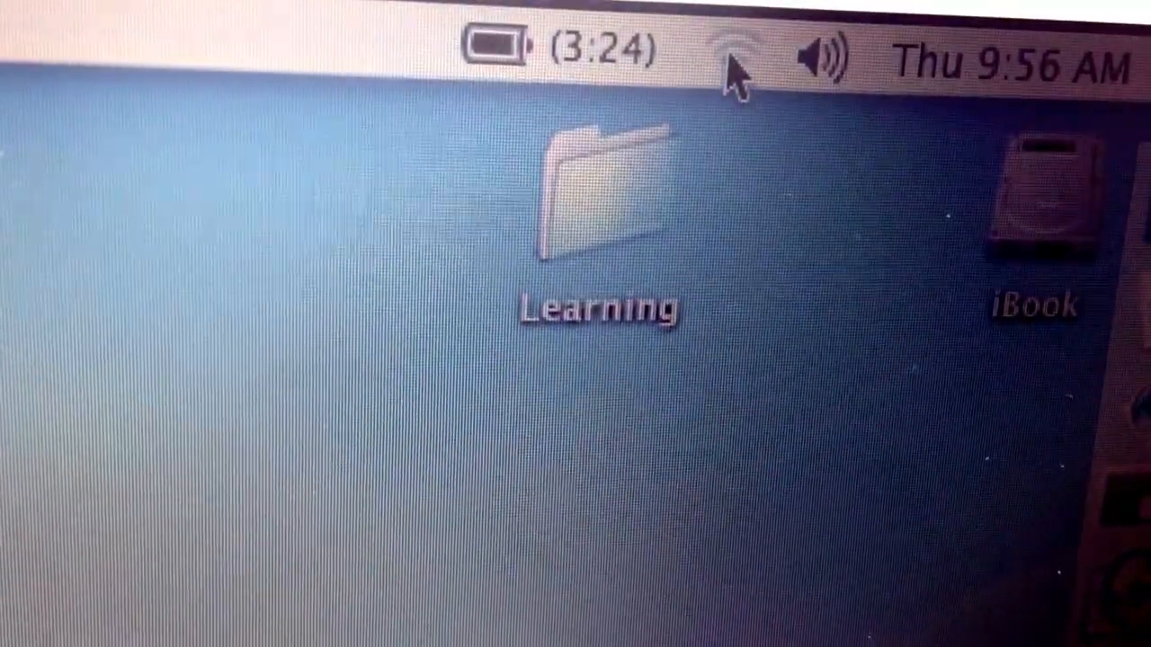
pyautogui.click(738, 54)
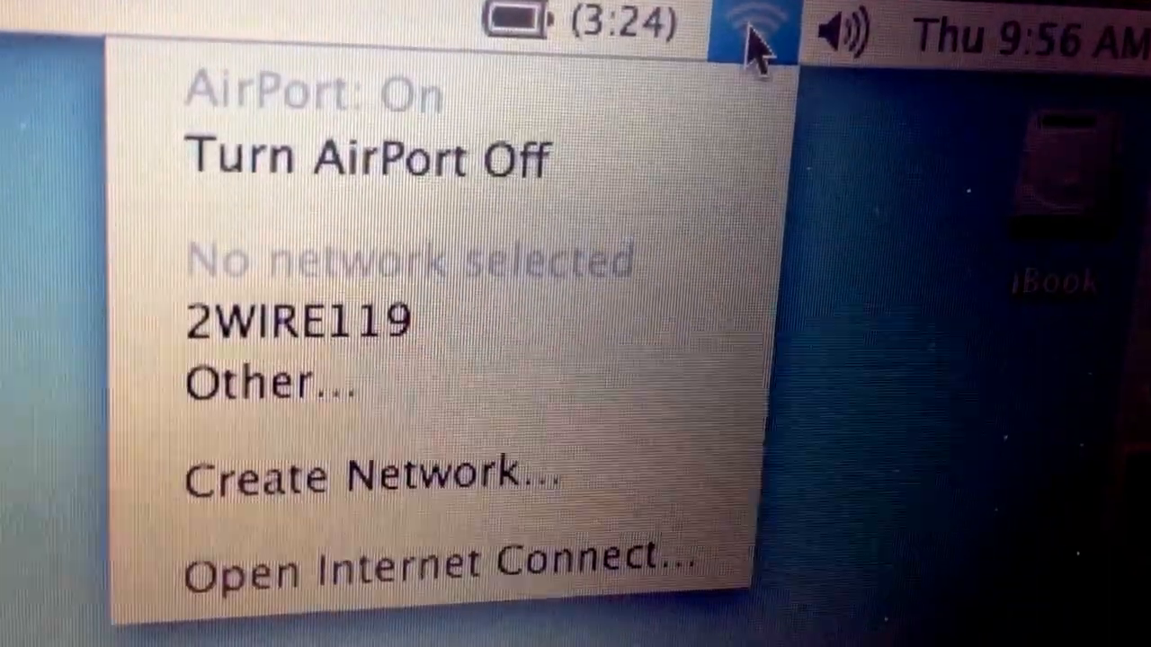
pyautogui.click(738, 36)
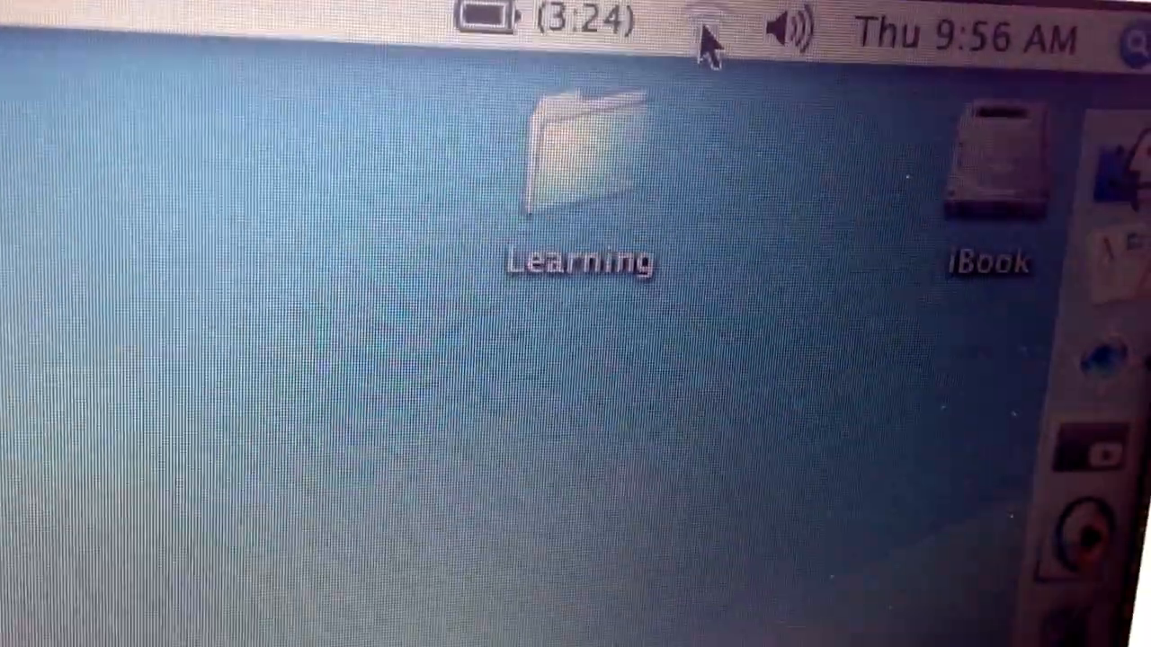
pyautogui.click(734, 36)
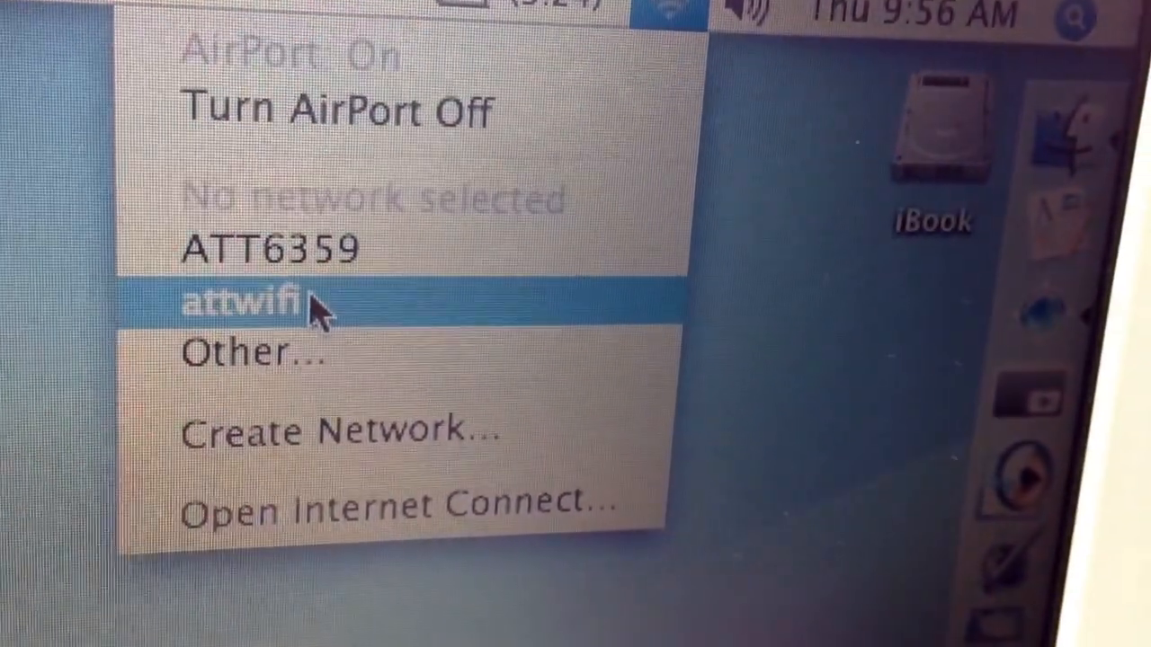
pyautogui.click(252, 302)
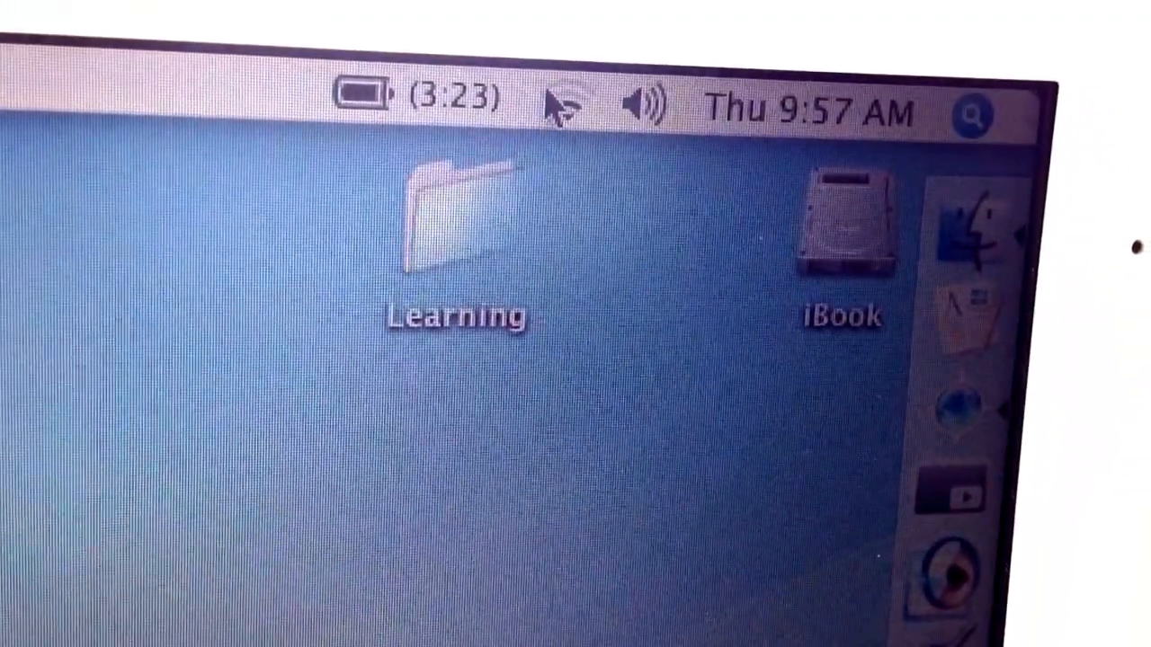
# - Confirm attwifi shows as the joined network in the AirPort menu
pyautogui.click(561, 99)
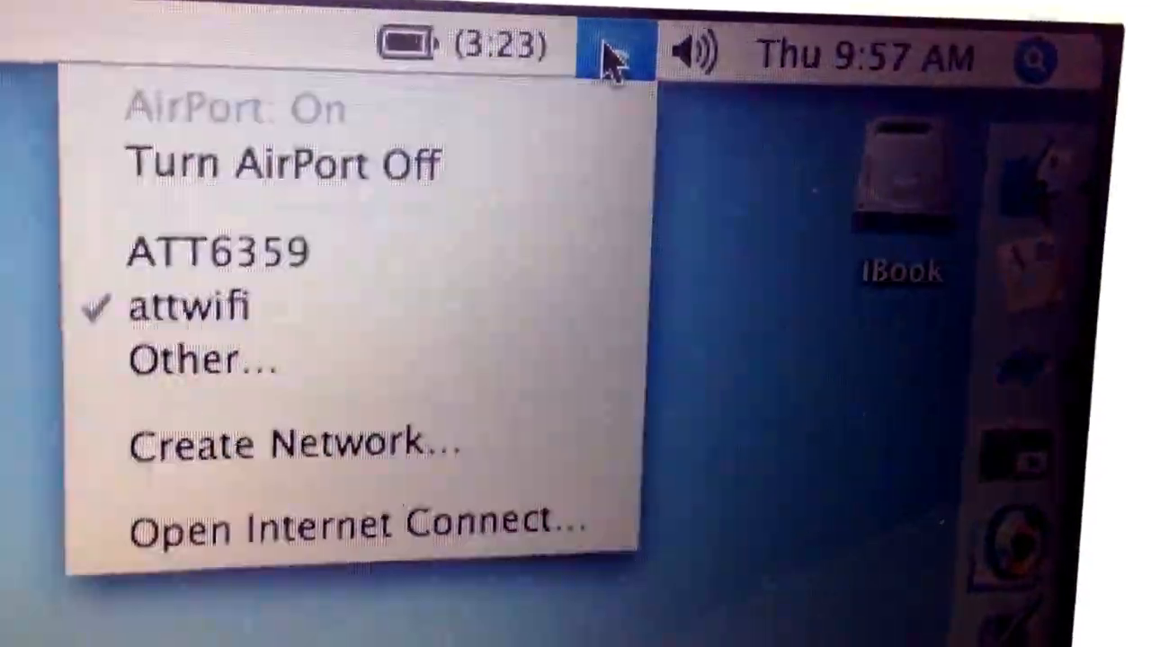
pyautogui.click(837, 51)
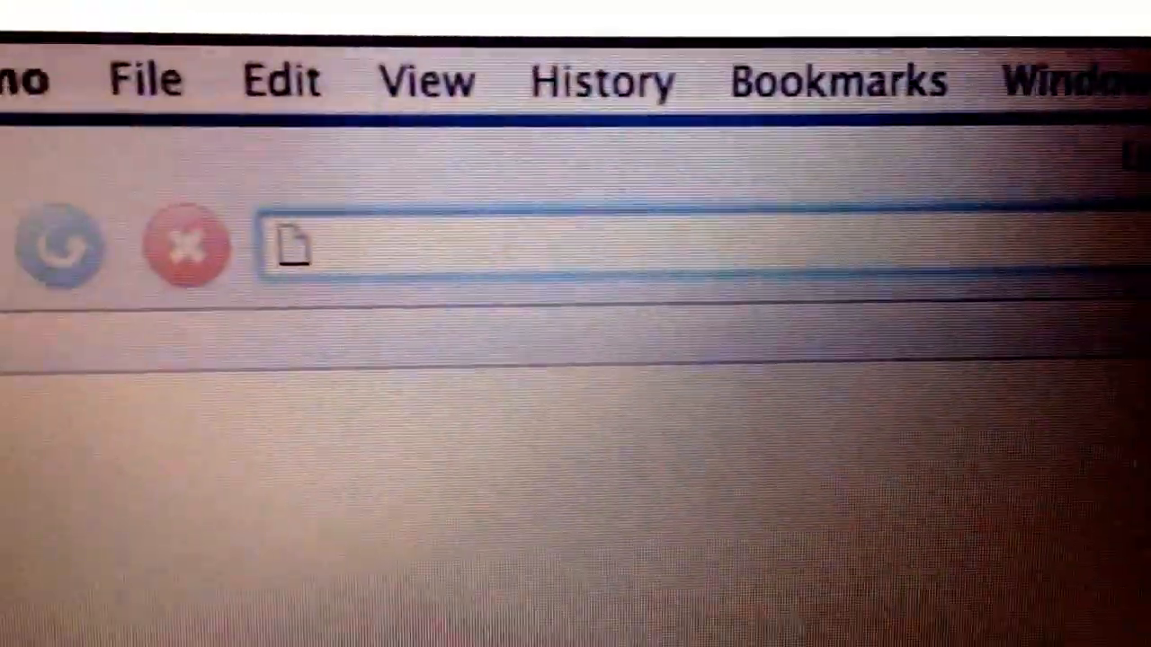
# - Request ebay.com so the McDonald's Wi-Fi captive portal loads instead
pyautogui.write('ebay.com')
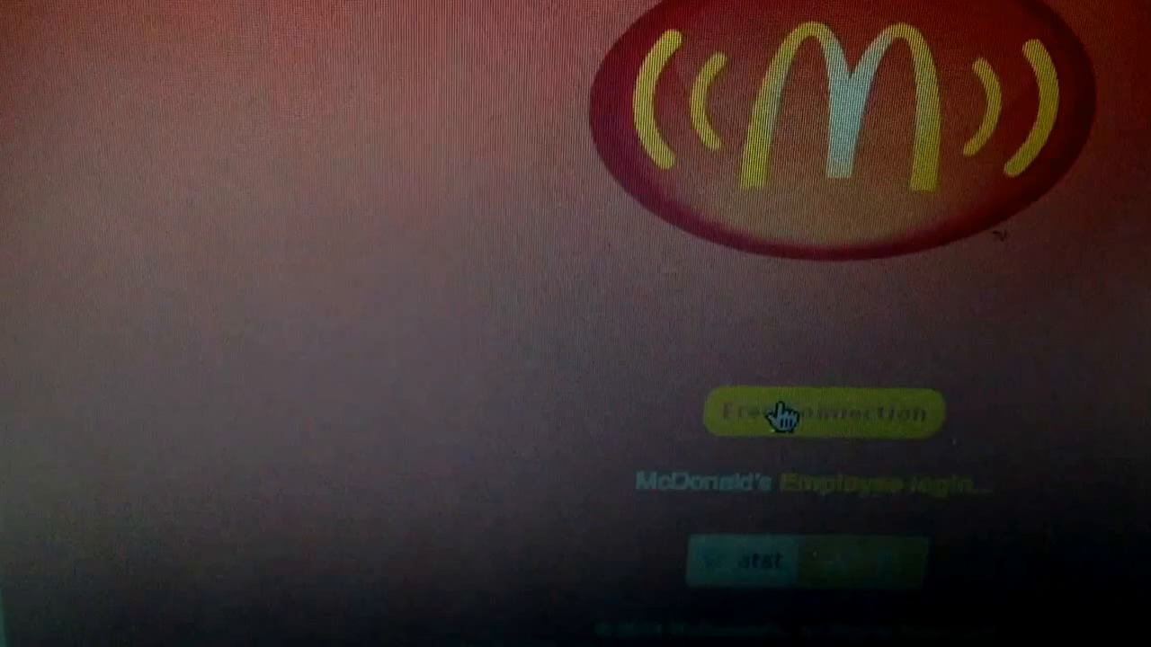
# - Choose Free Connection and agree to the Terms of Service on the portal
pyautogui.click(821, 413)
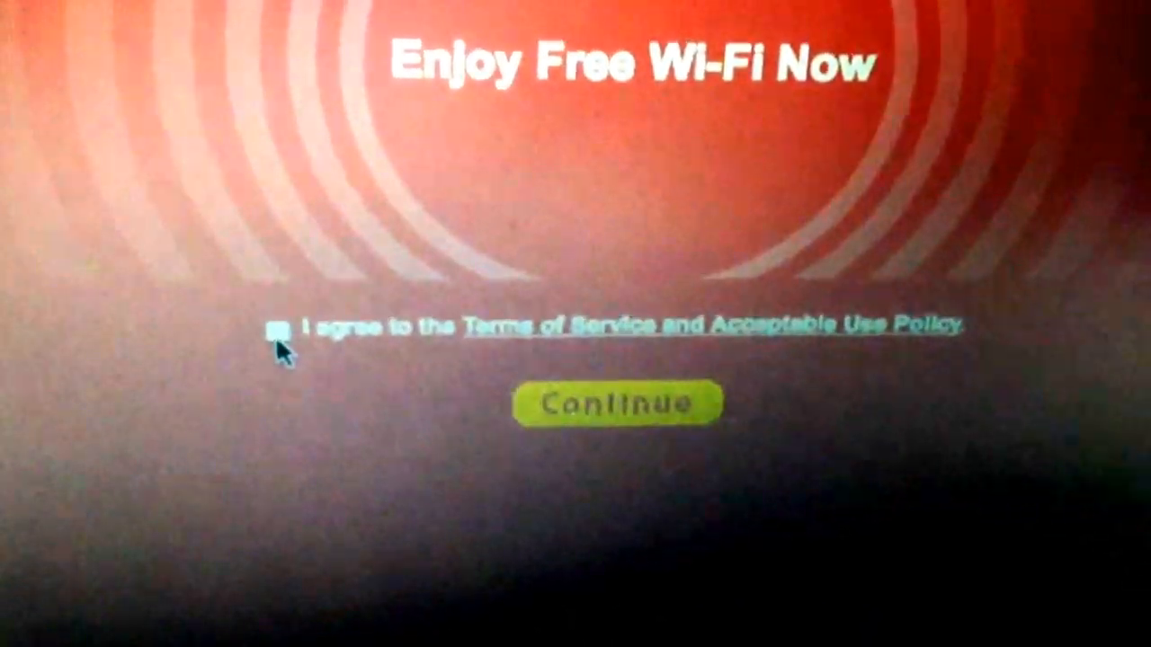
pyautogui.click(276, 325)
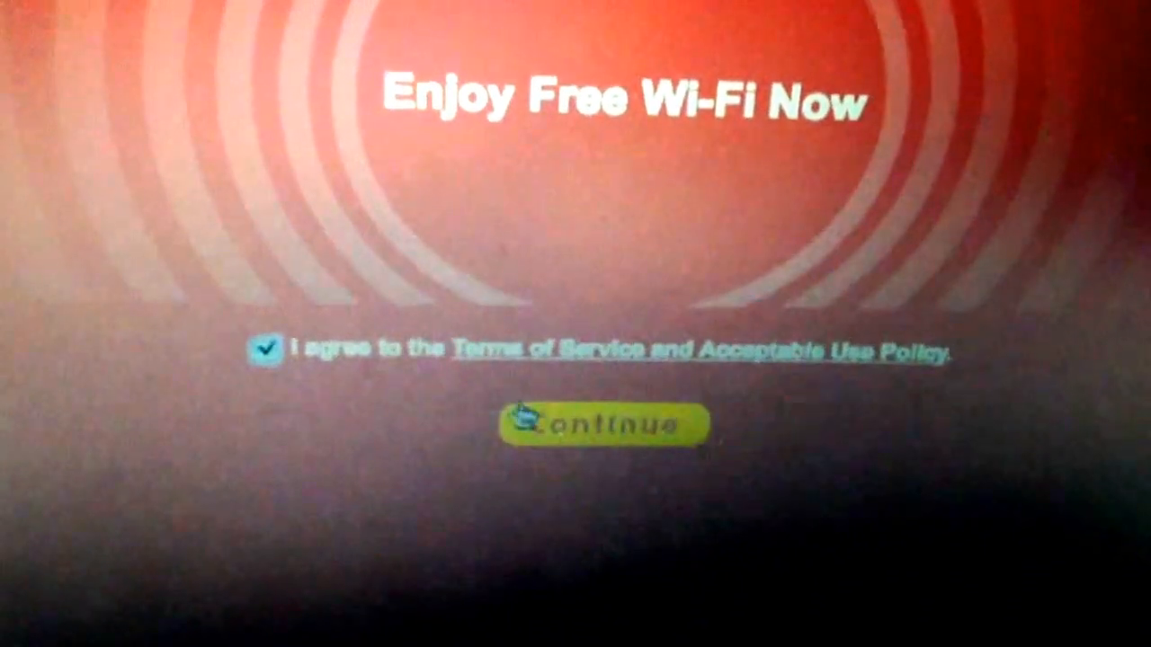